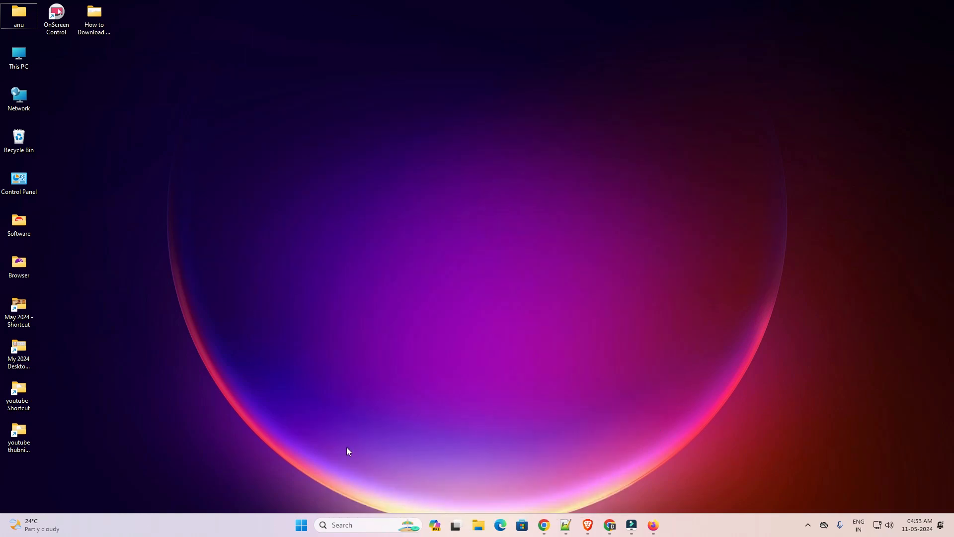
Open the Printers & scanners settings page listing ALPDF and Microsoft Print to PDF.
left_click(301, 525)
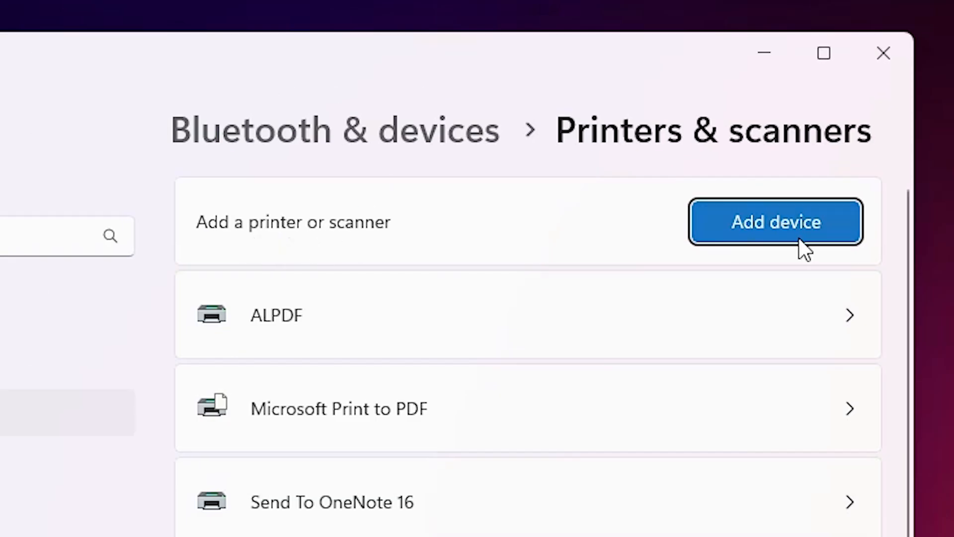
Scan for new devices, then choose to add the unlisted printer manually.
left_click(775, 221)
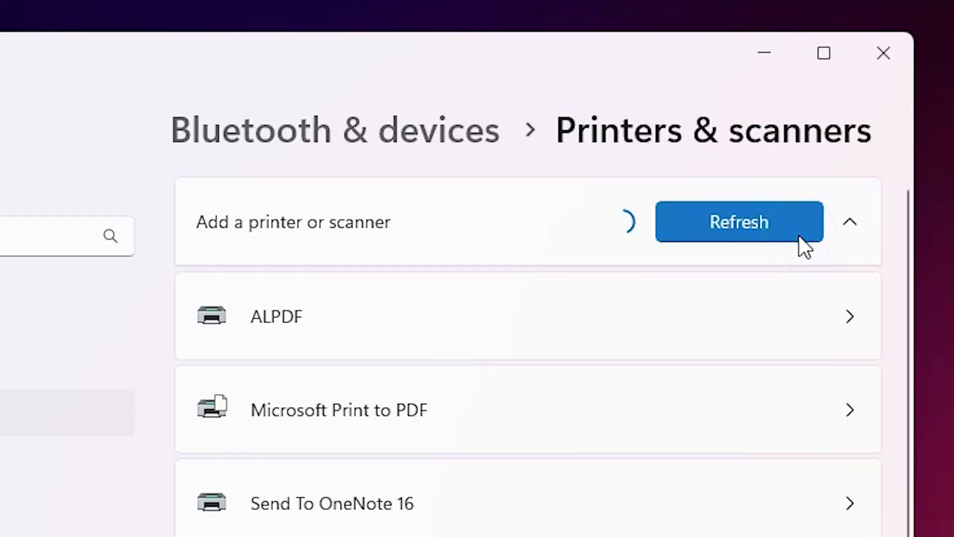
mouse_move(398, 303)
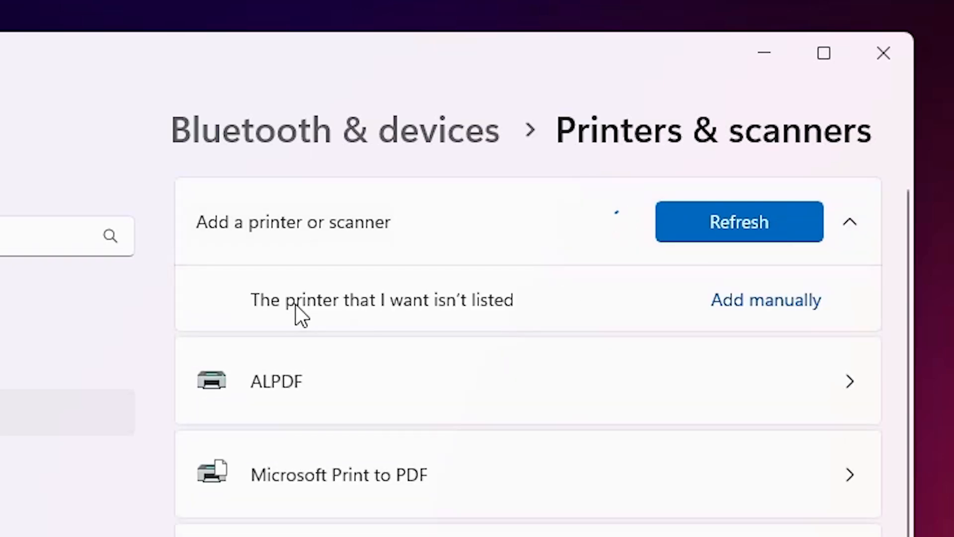
mouse_move(401, 328)
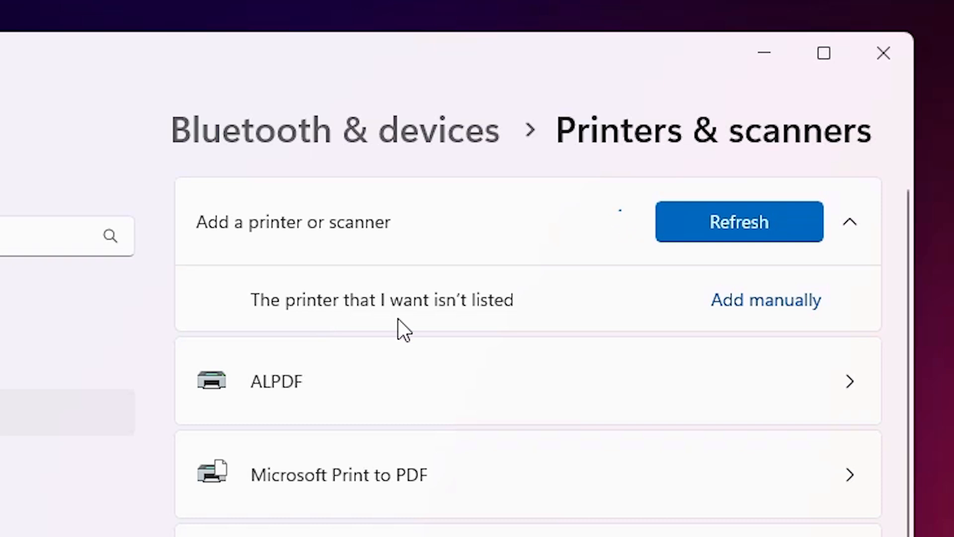
left_click(765, 299)
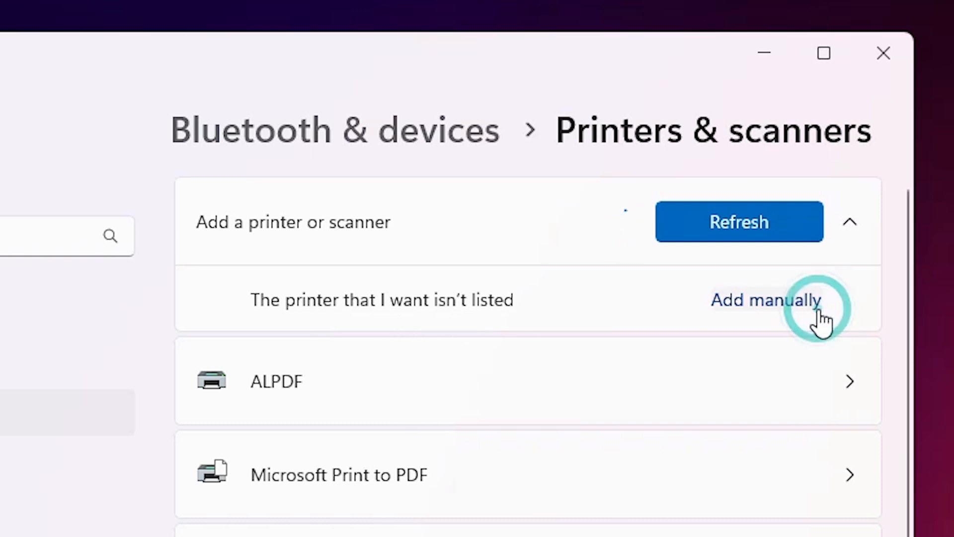
In the Add Printer wizard, choose a local printer with manual settings and continue.
left_click(765, 299)
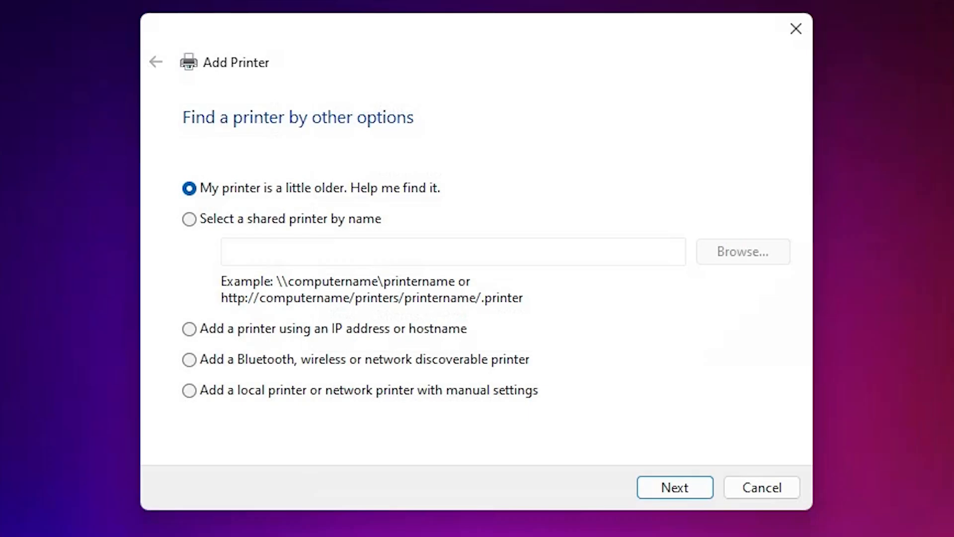
mouse_move(363, 393)
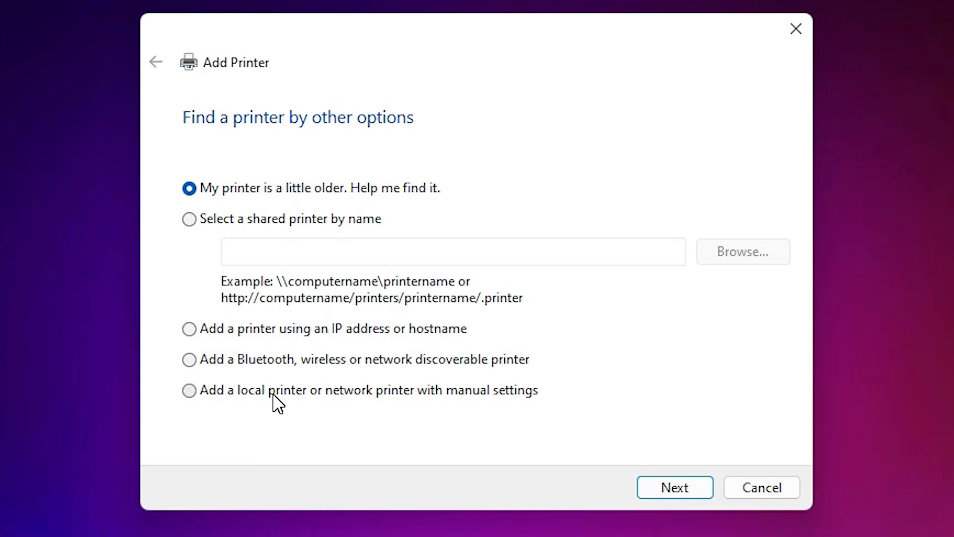
mouse_move(471, 403)
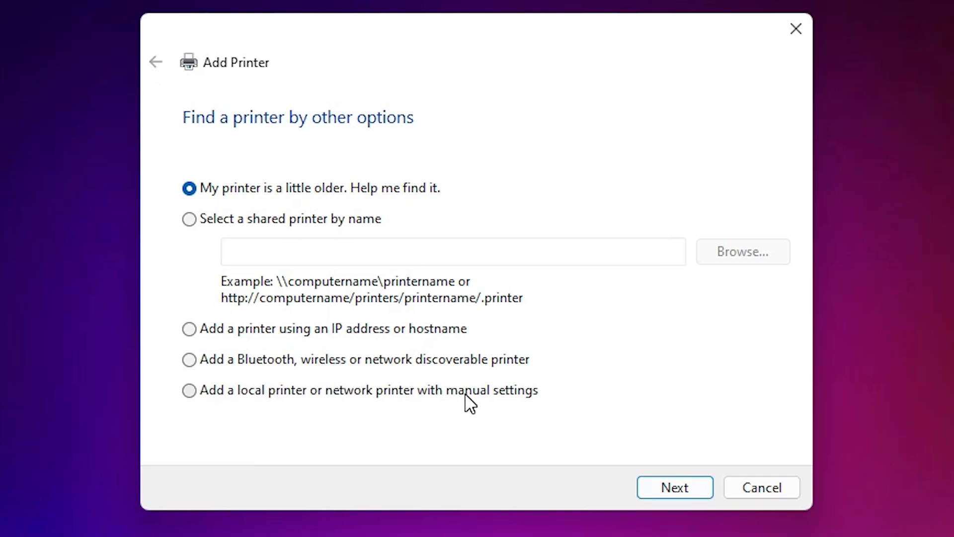
left_click(189, 390)
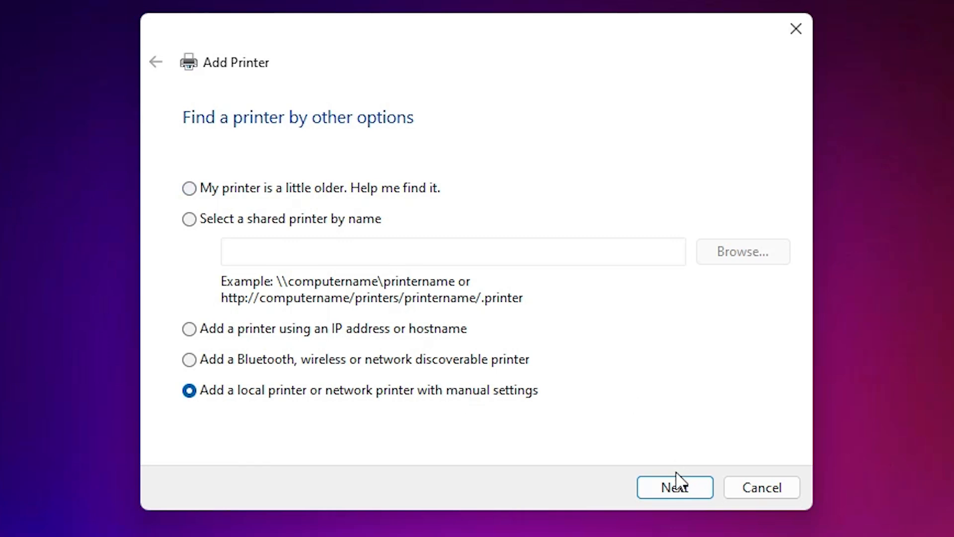
left_click(674, 487)
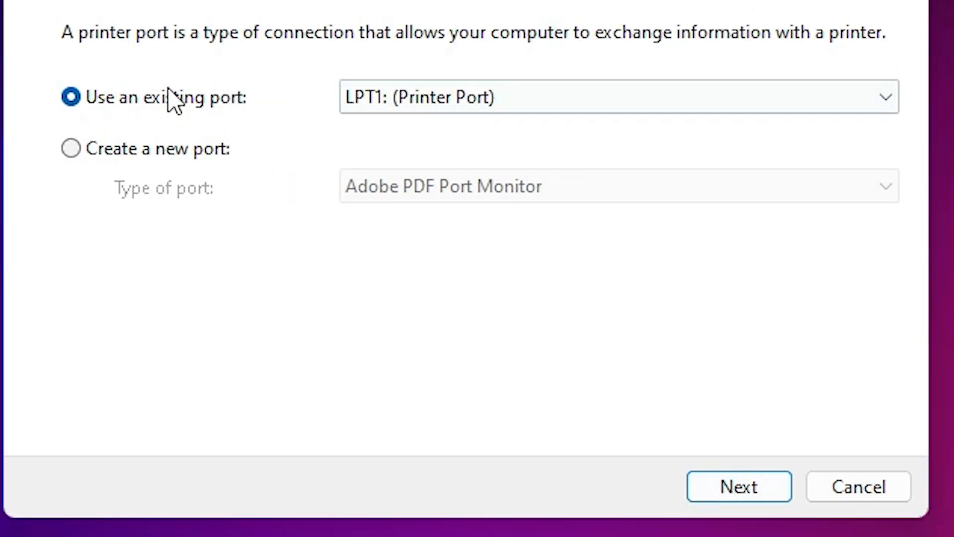
Use the existing USB001 (Local Port) as the printer port and continue.
left_click(618, 97)
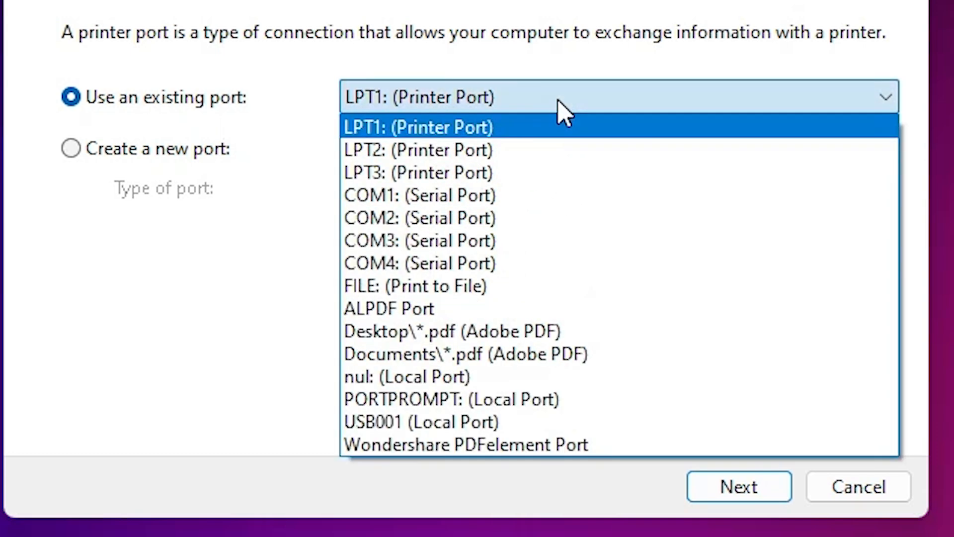
mouse_move(559, 195)
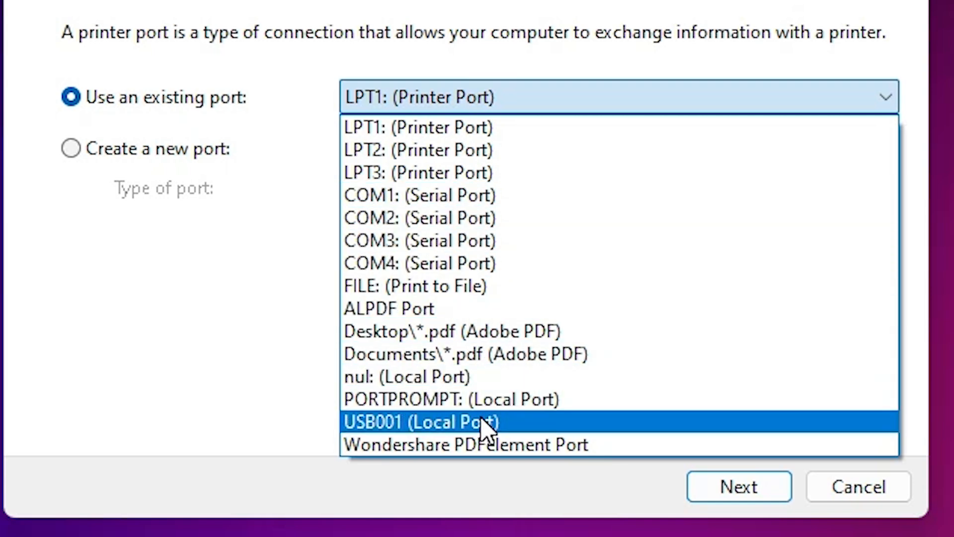
left_click(421, 420)
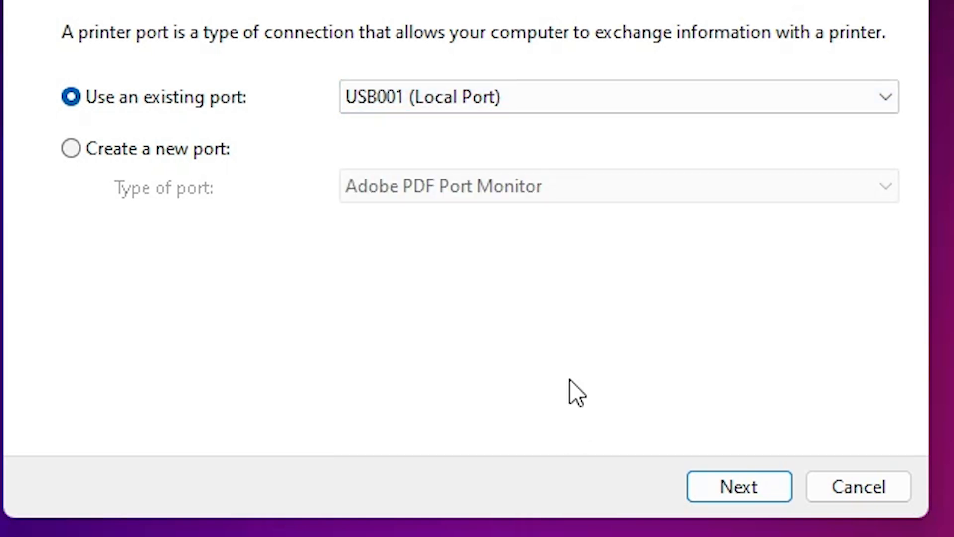
left_click(617, 97)
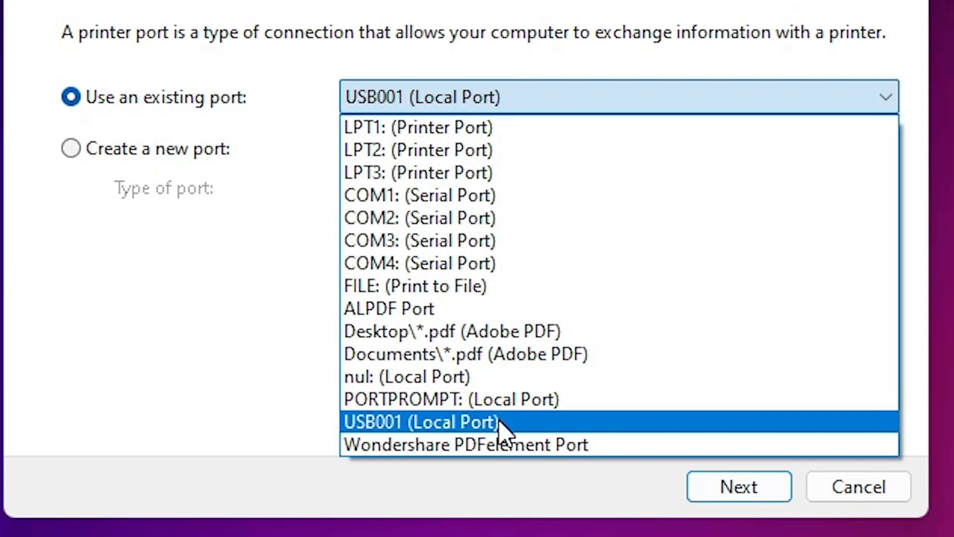
left_click(421, 421)
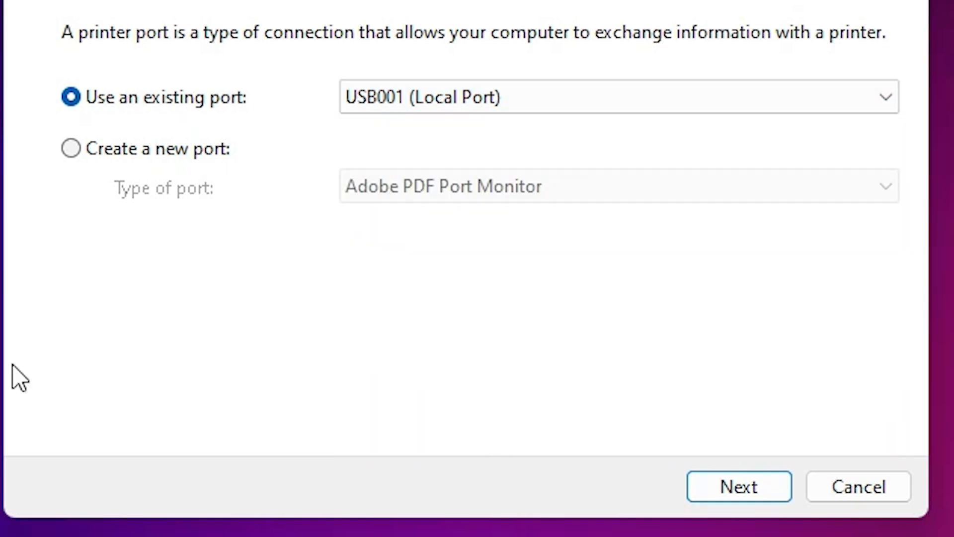
left_click(738, 486)
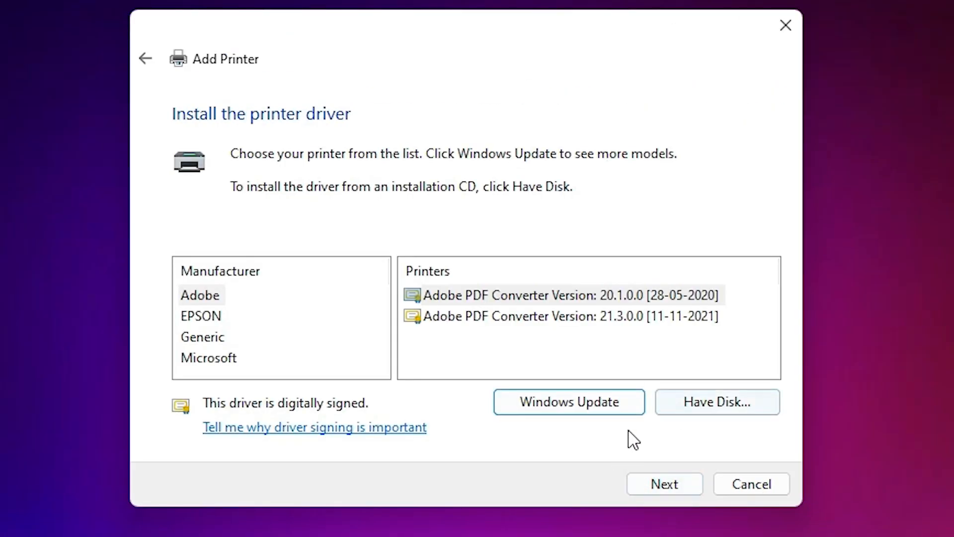
mouse_move(242, 309)
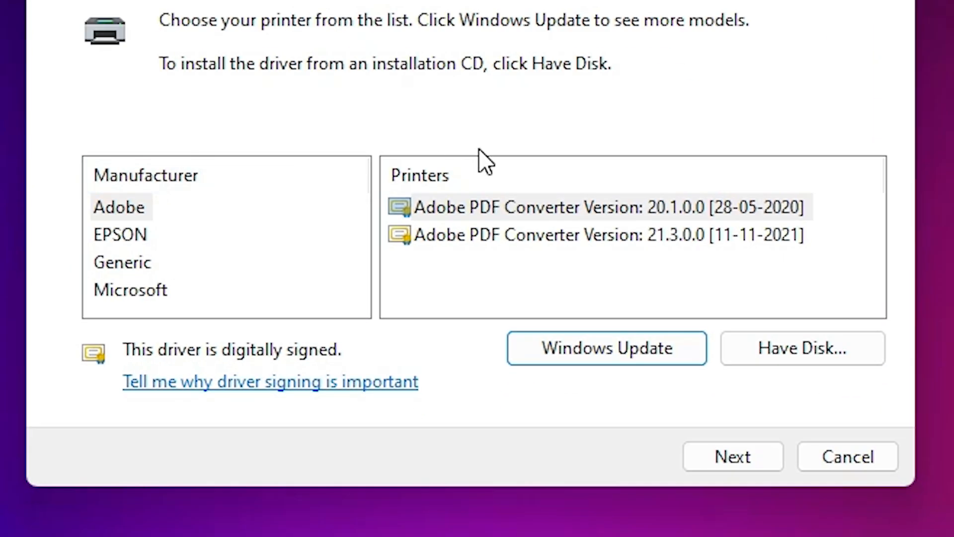
Load the full printer driver catalog from Windows Update.
left_click(145, 175)
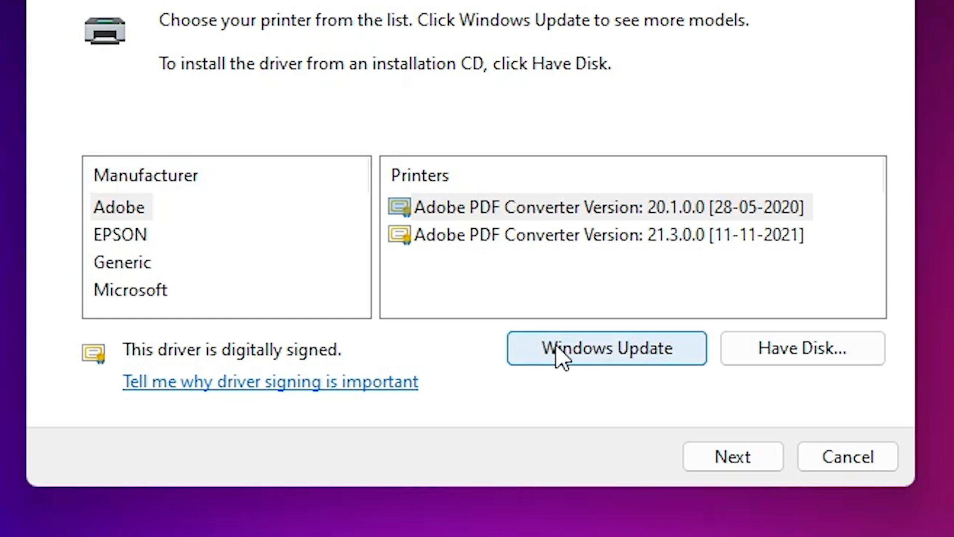
mouse_move(611, 359)
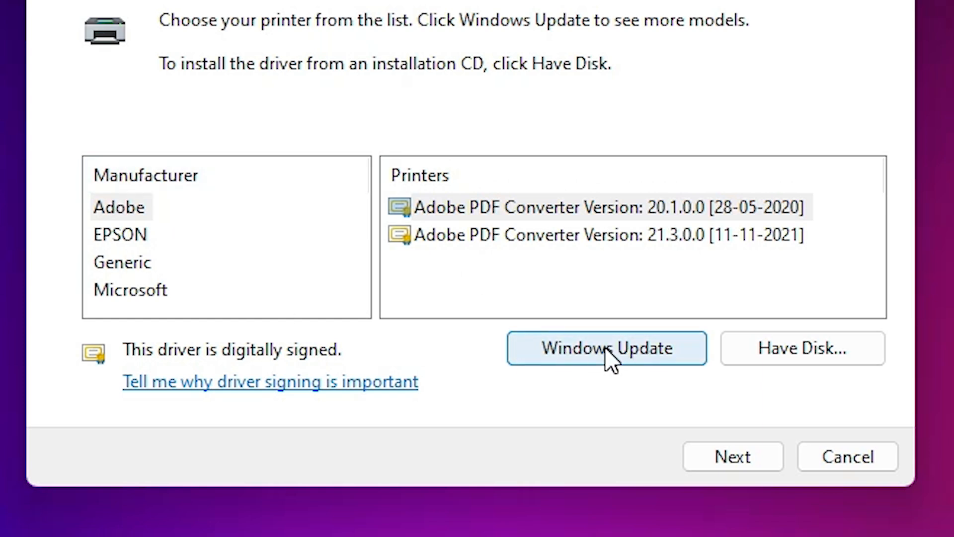
left_click(606, 347)
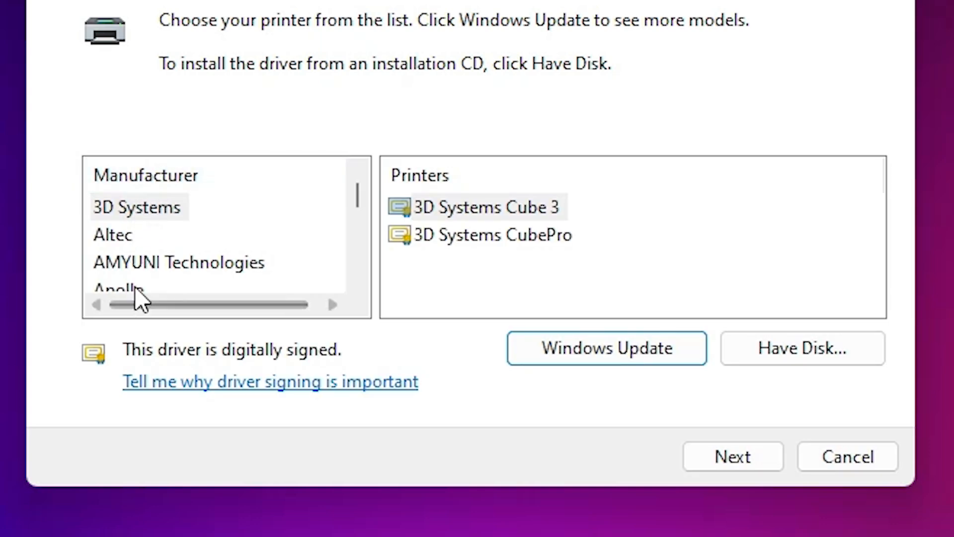
Select HP as the printer manufacturer.
left_click(157, 234)
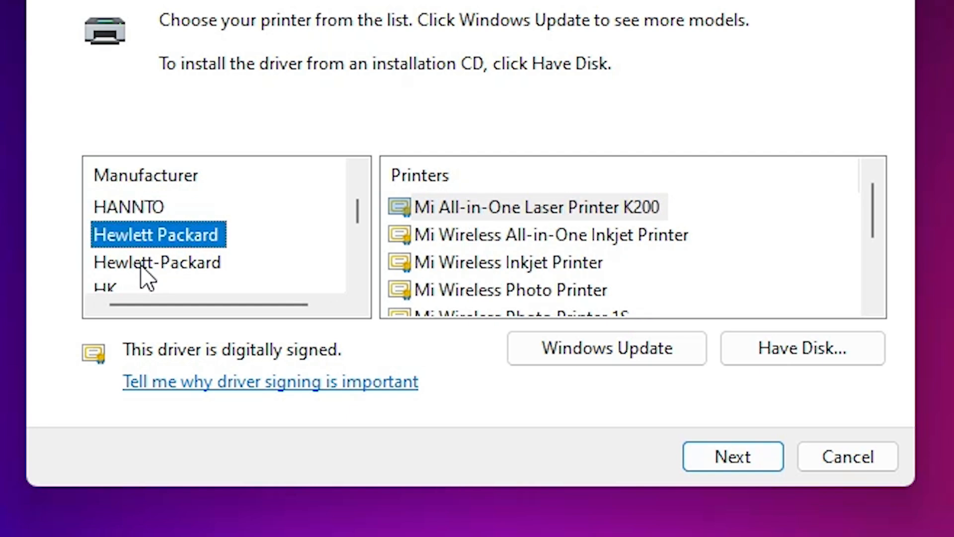
left_click(106, 206)
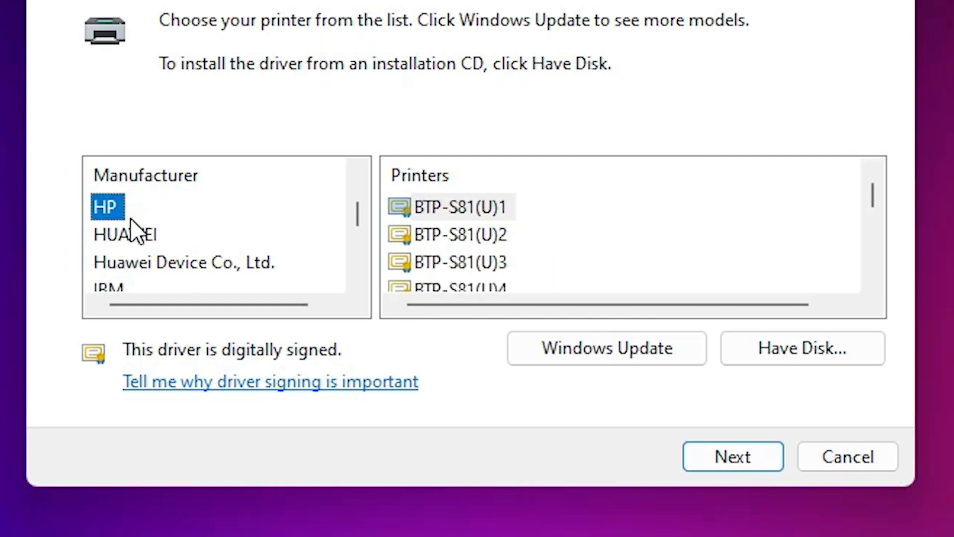
mouse_move(334, 216)
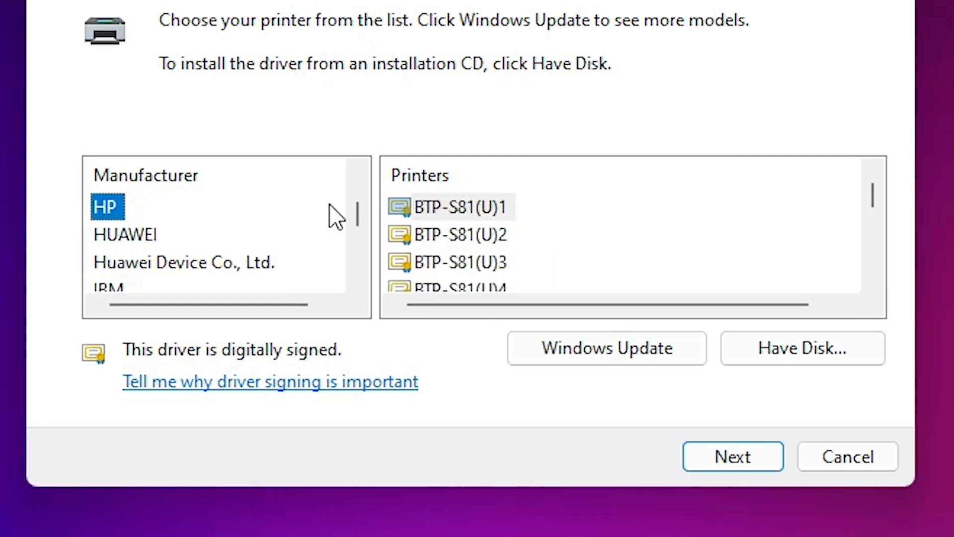
mouse_move(453, 238)
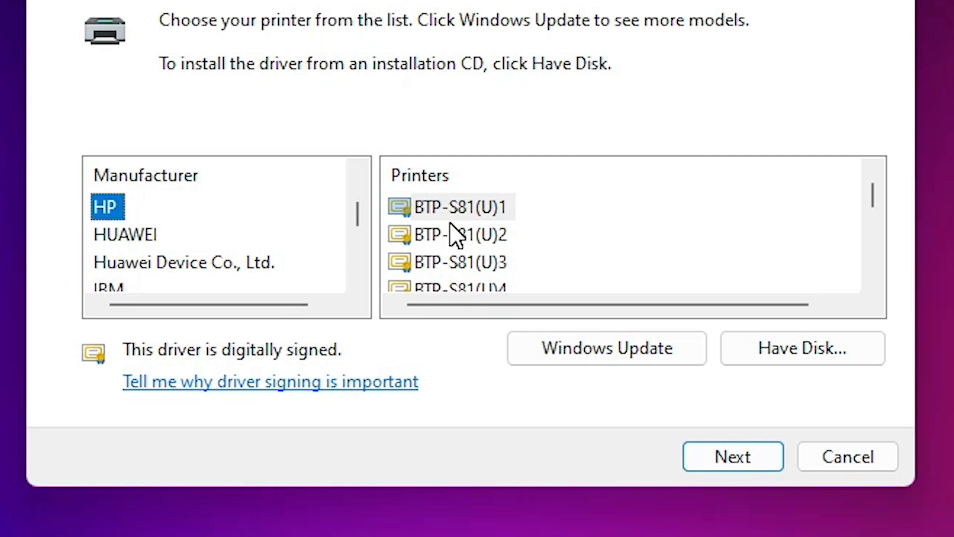
left_click(457, 235)
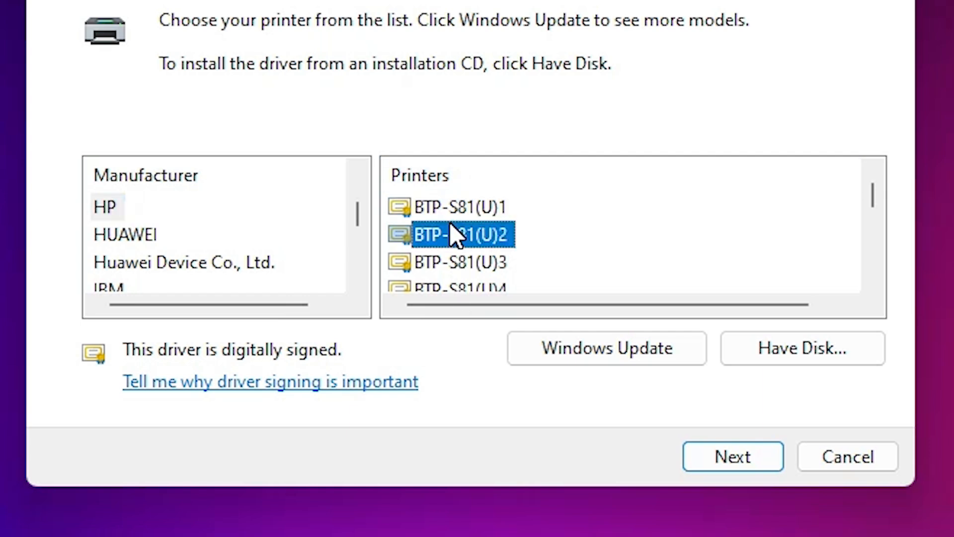
Choose the HP LaserJet 3052 PCL5 (HP) driver and continue.
left_click(105, 207)
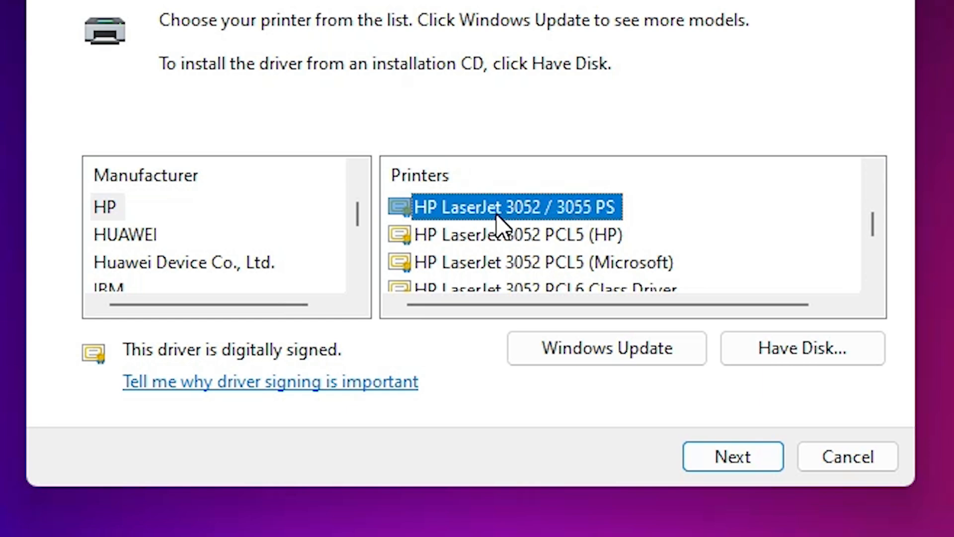
mouse_move(566, 258)
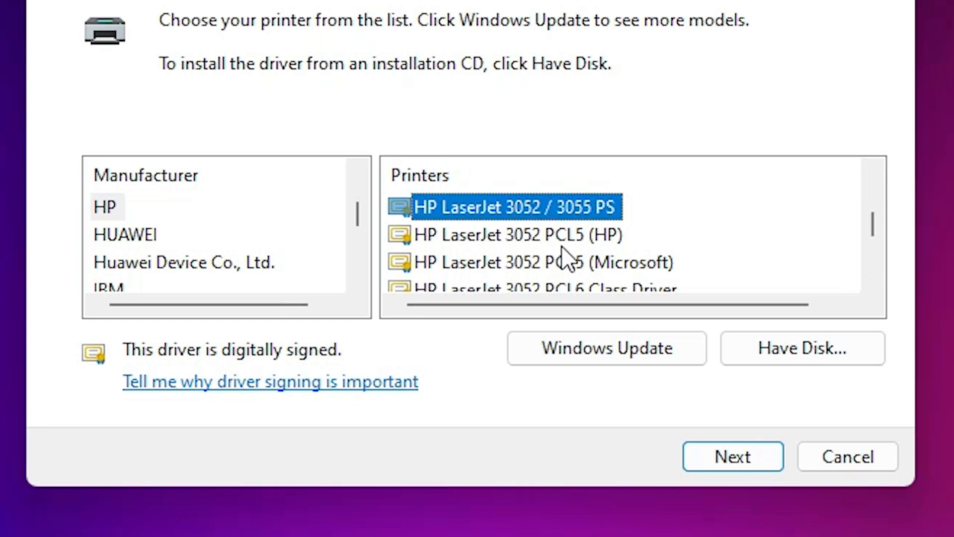
left_click(514, 235)
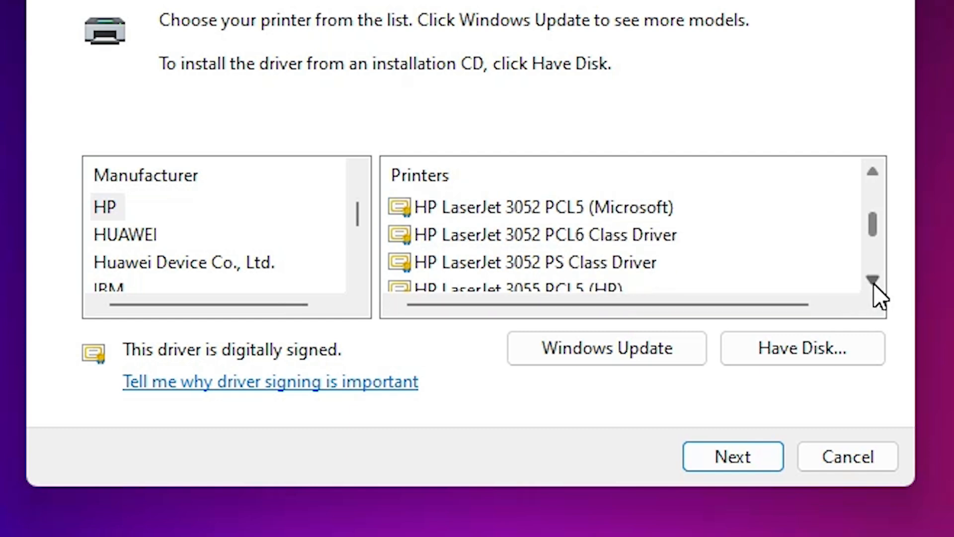
mouse_move(881, 177)
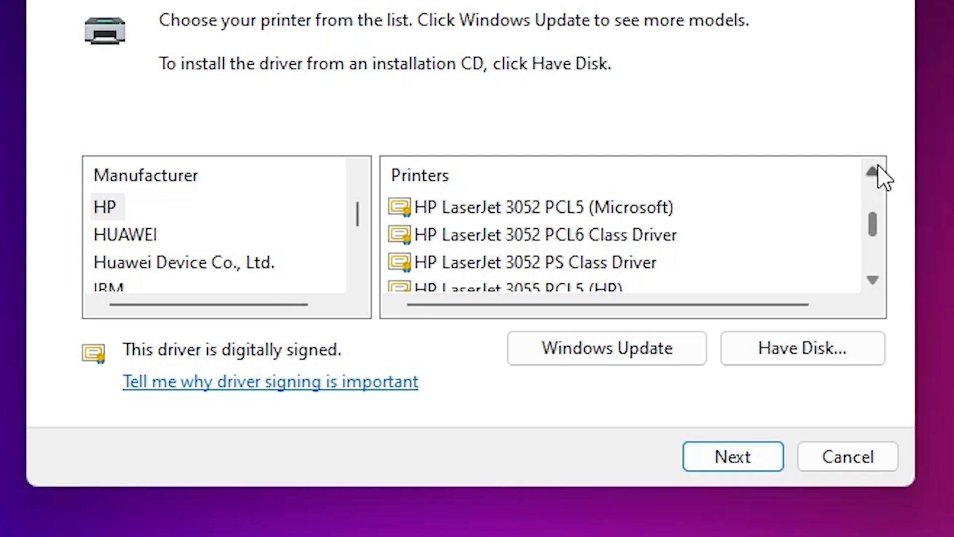
left_click(520, 234)
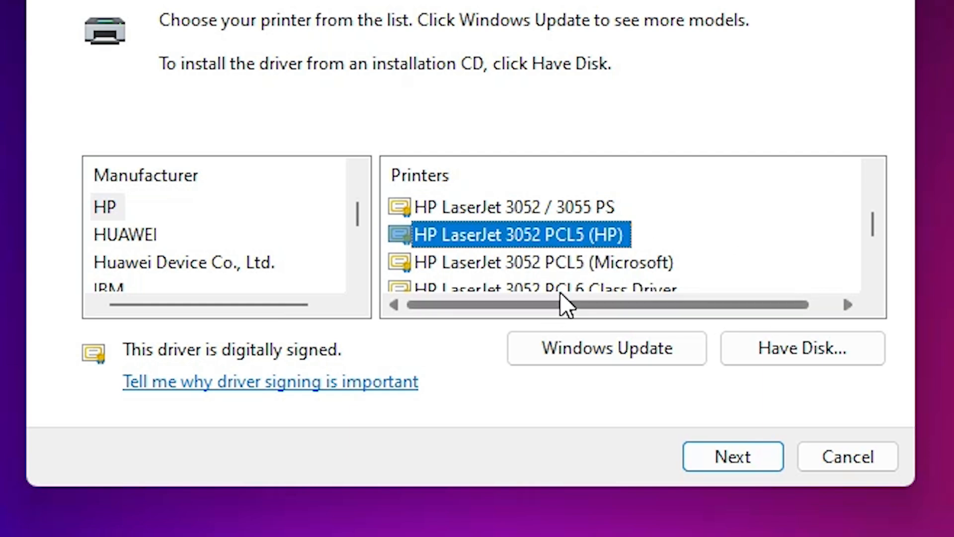
left_click(732, 456)
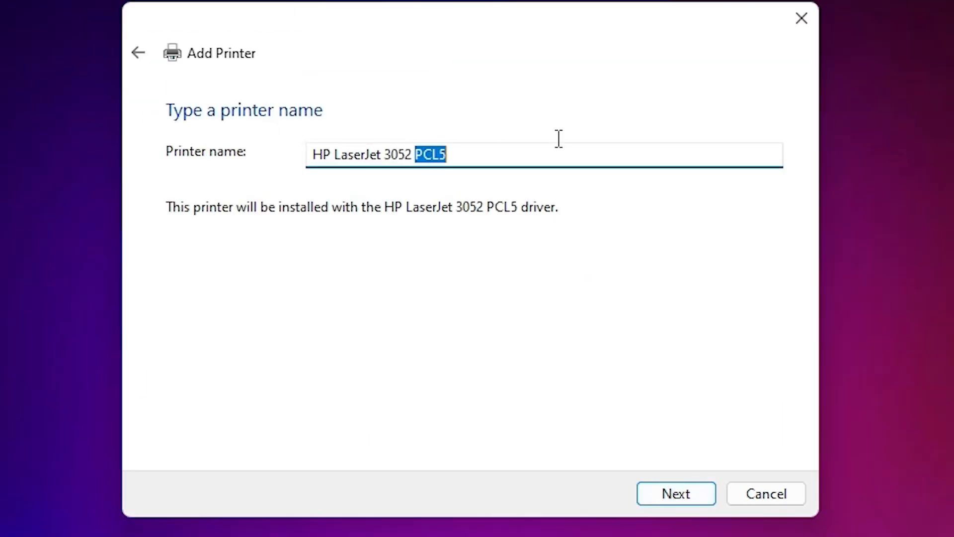
Shorten the printer name to 'HP LaserJet 3052' and continue.
key("Delete")
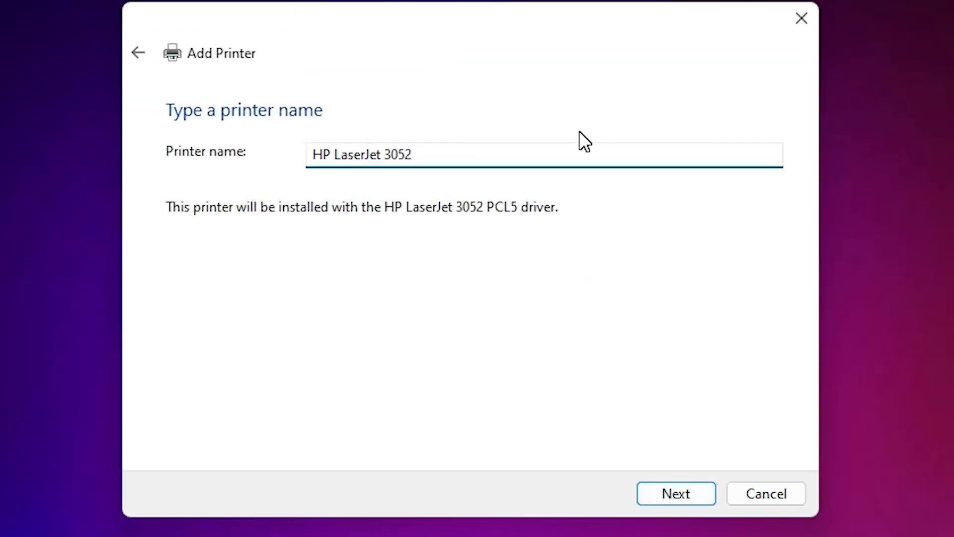
left_click(676, 493)
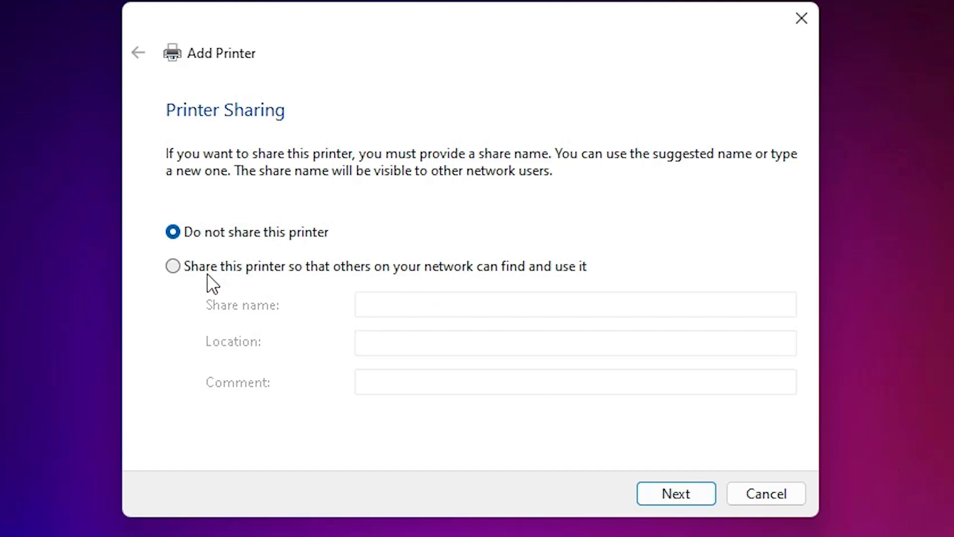
mouse_move(267, 265)
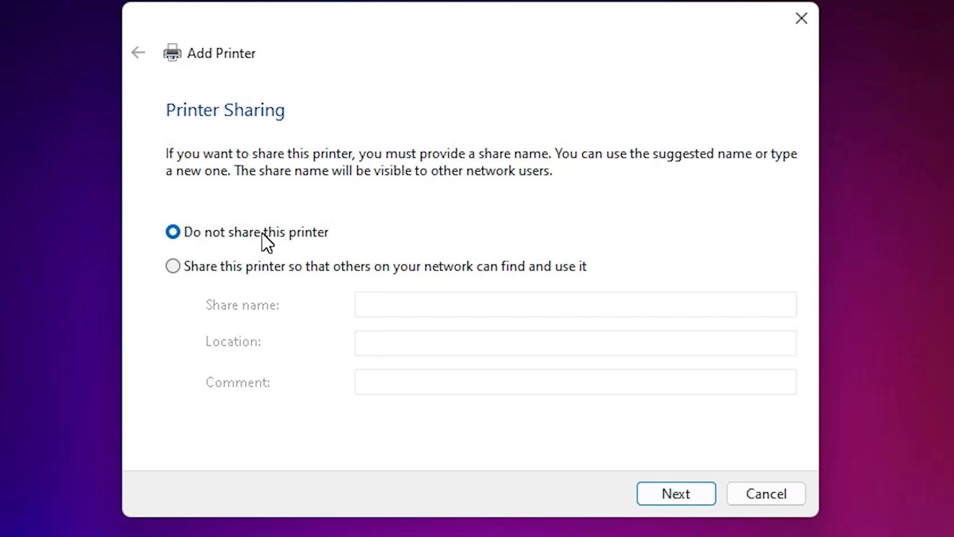
Leave the printer unshared and finish the wizard.
left_click(675, 493)
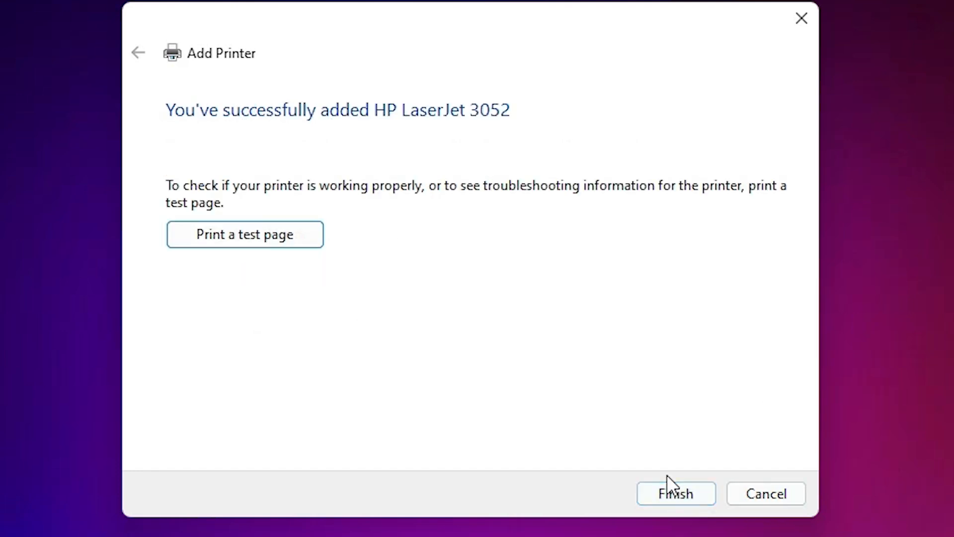
mouse_move(286, 236)
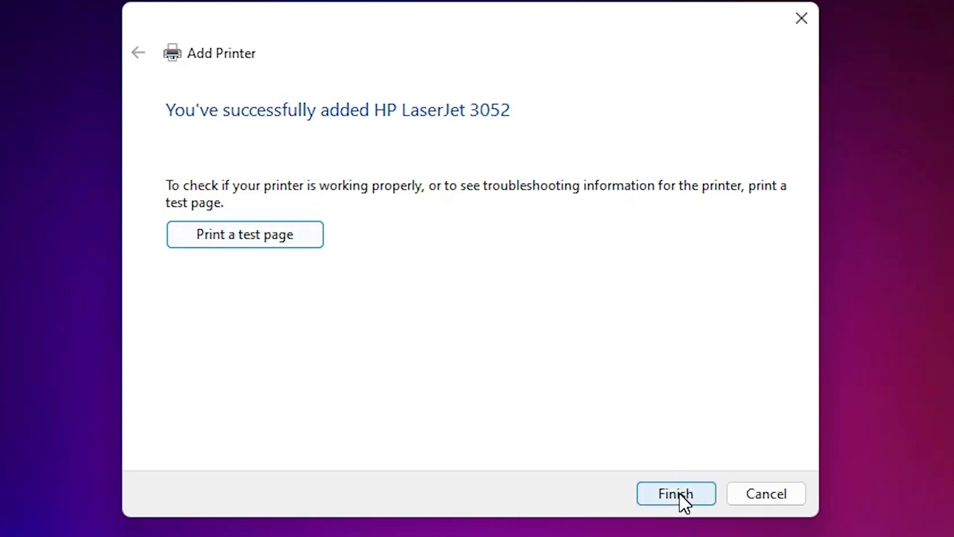
left_click(675, 493)
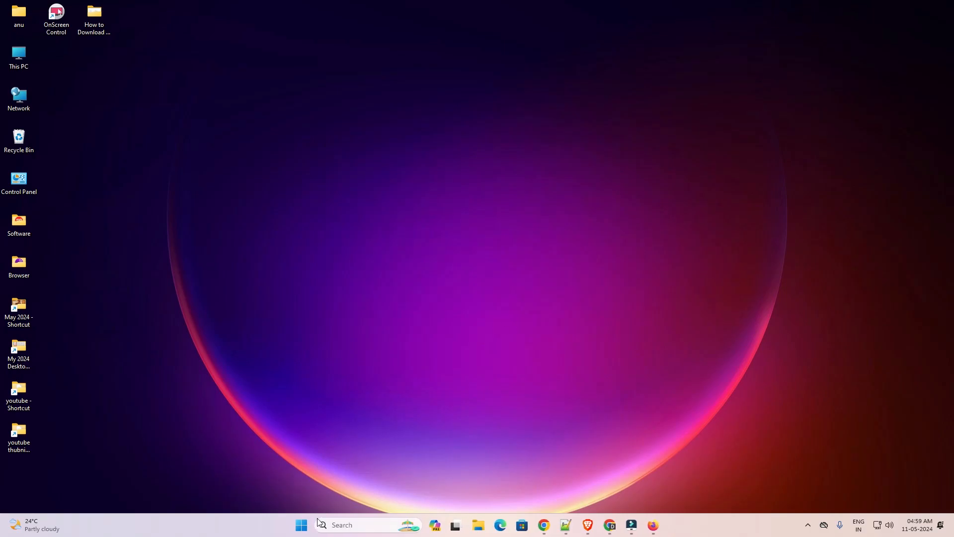
Search 'pr' from Start to reopen Printers & scanners and confirm HP LaserJet 3052.
left_click(301, 525)
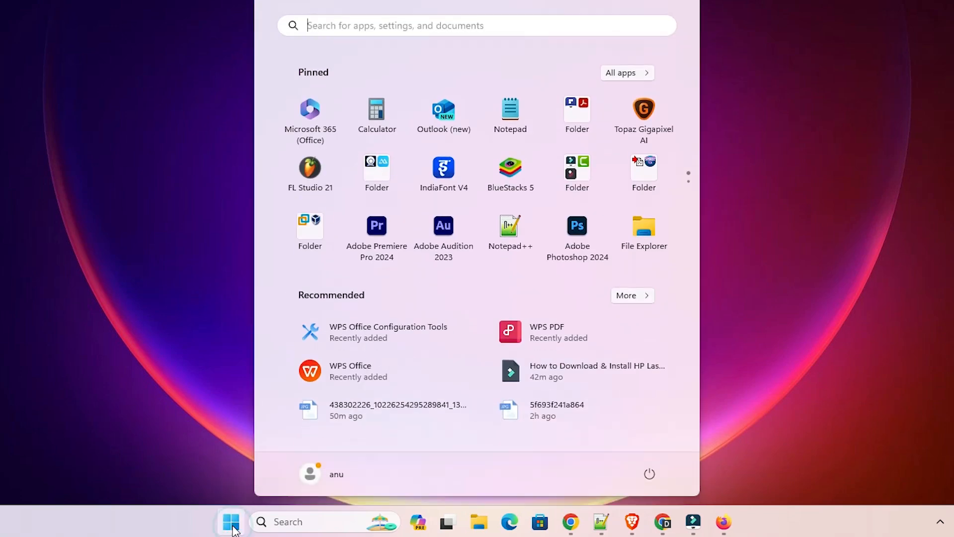
type("pr")
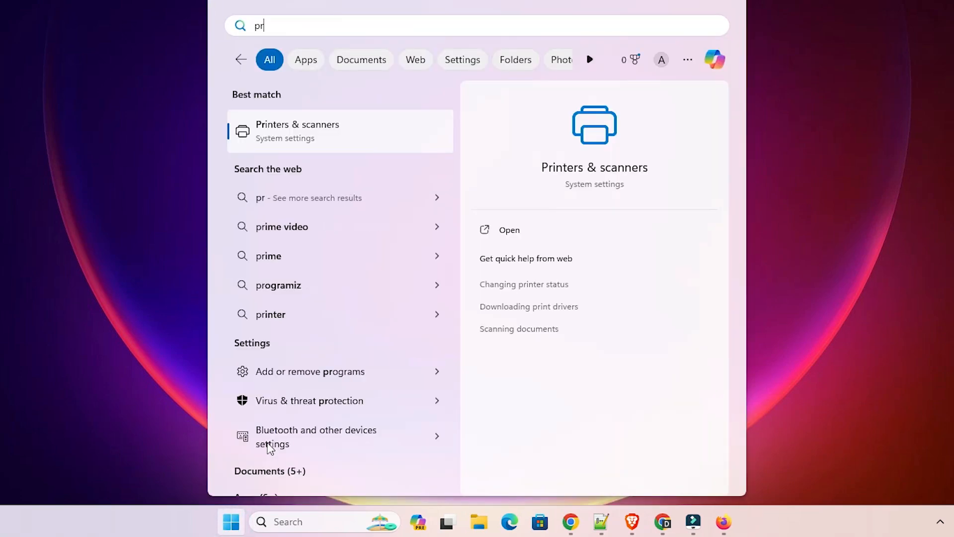
left_click(298, 130)
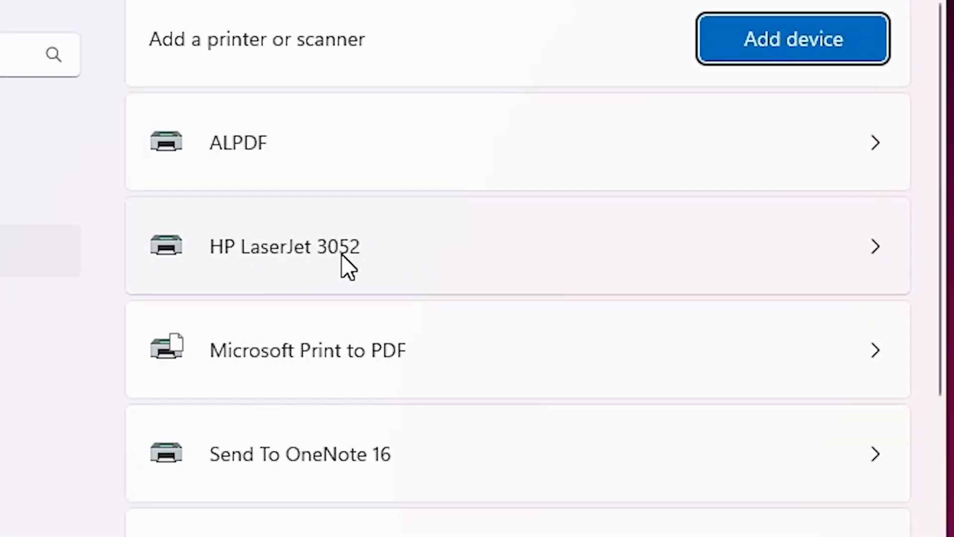
mouse_move(391, 271)
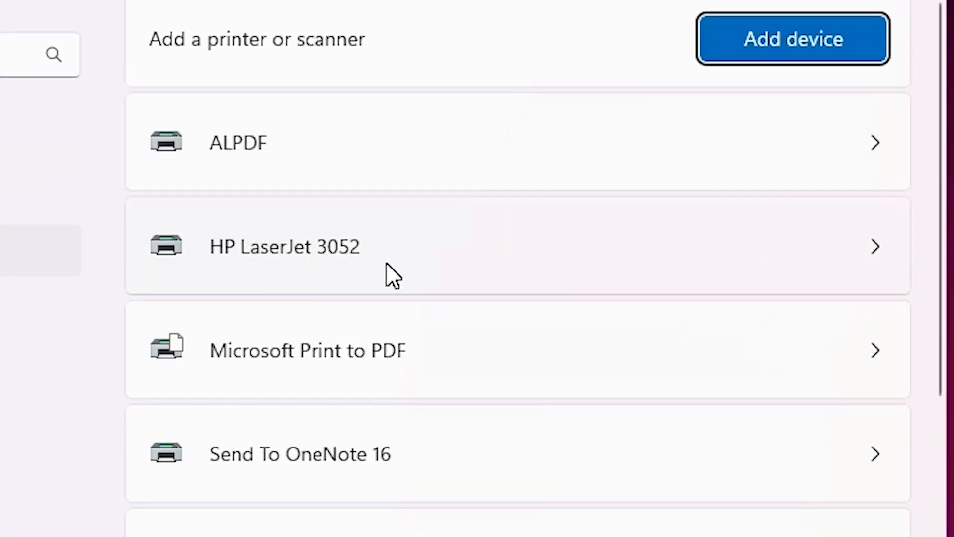